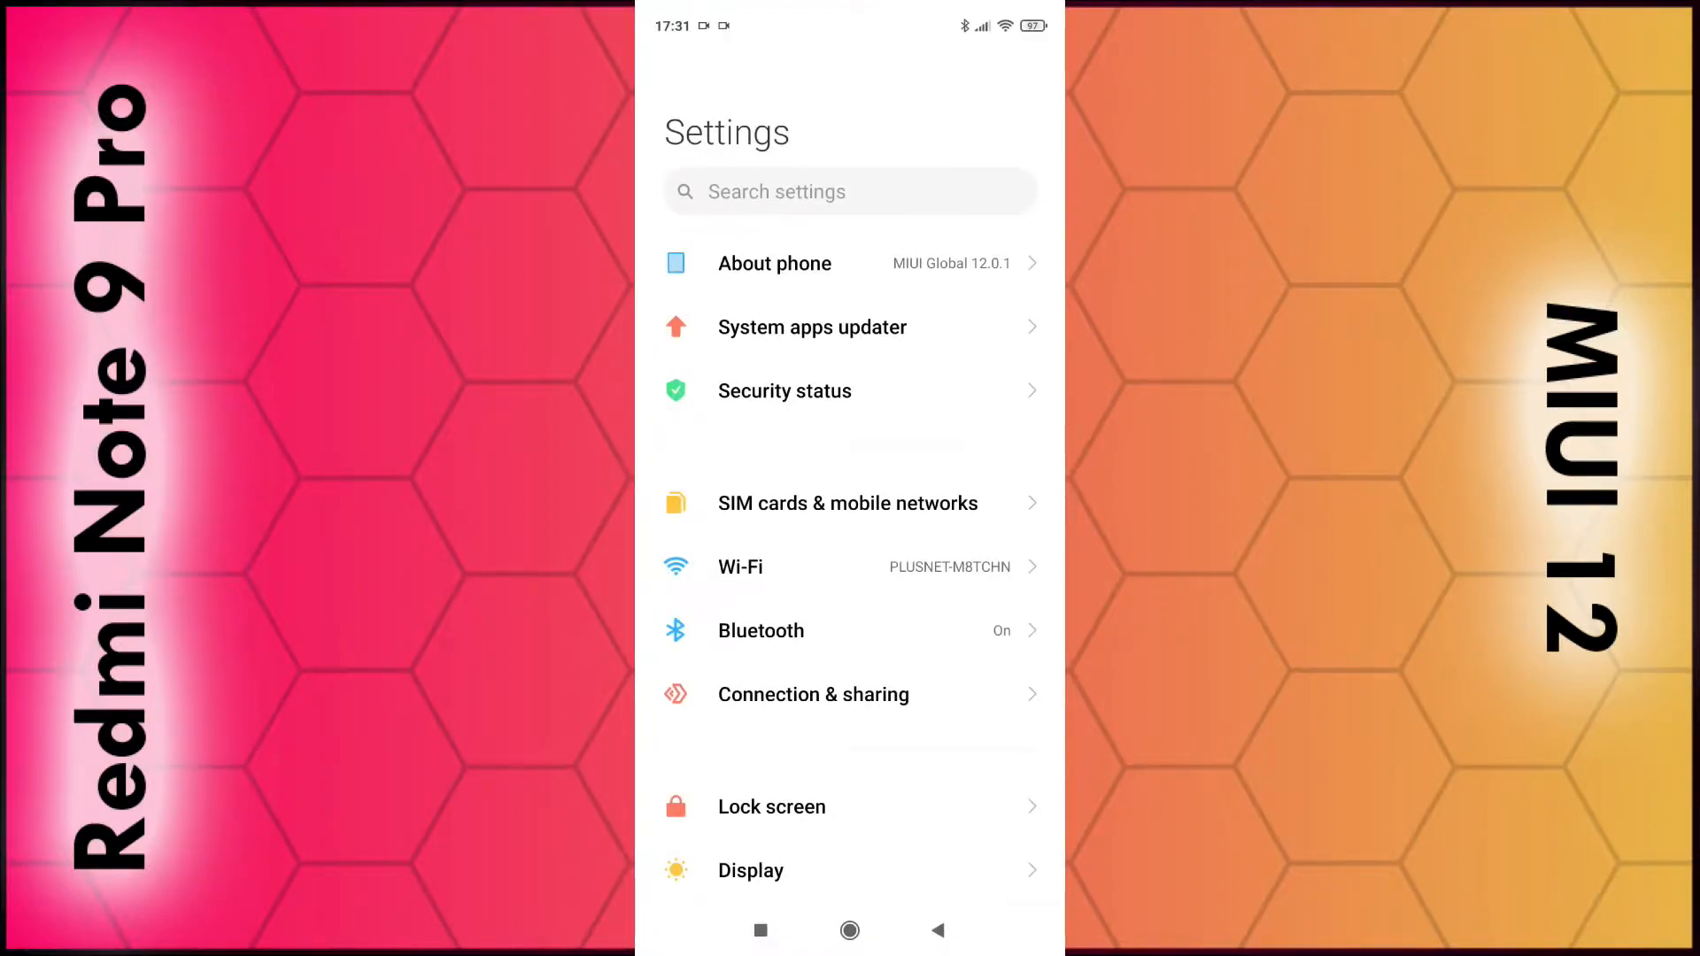
Go to the About phone page showing MIUI Global 12.0.1 and device details.
left_click(774, 262)
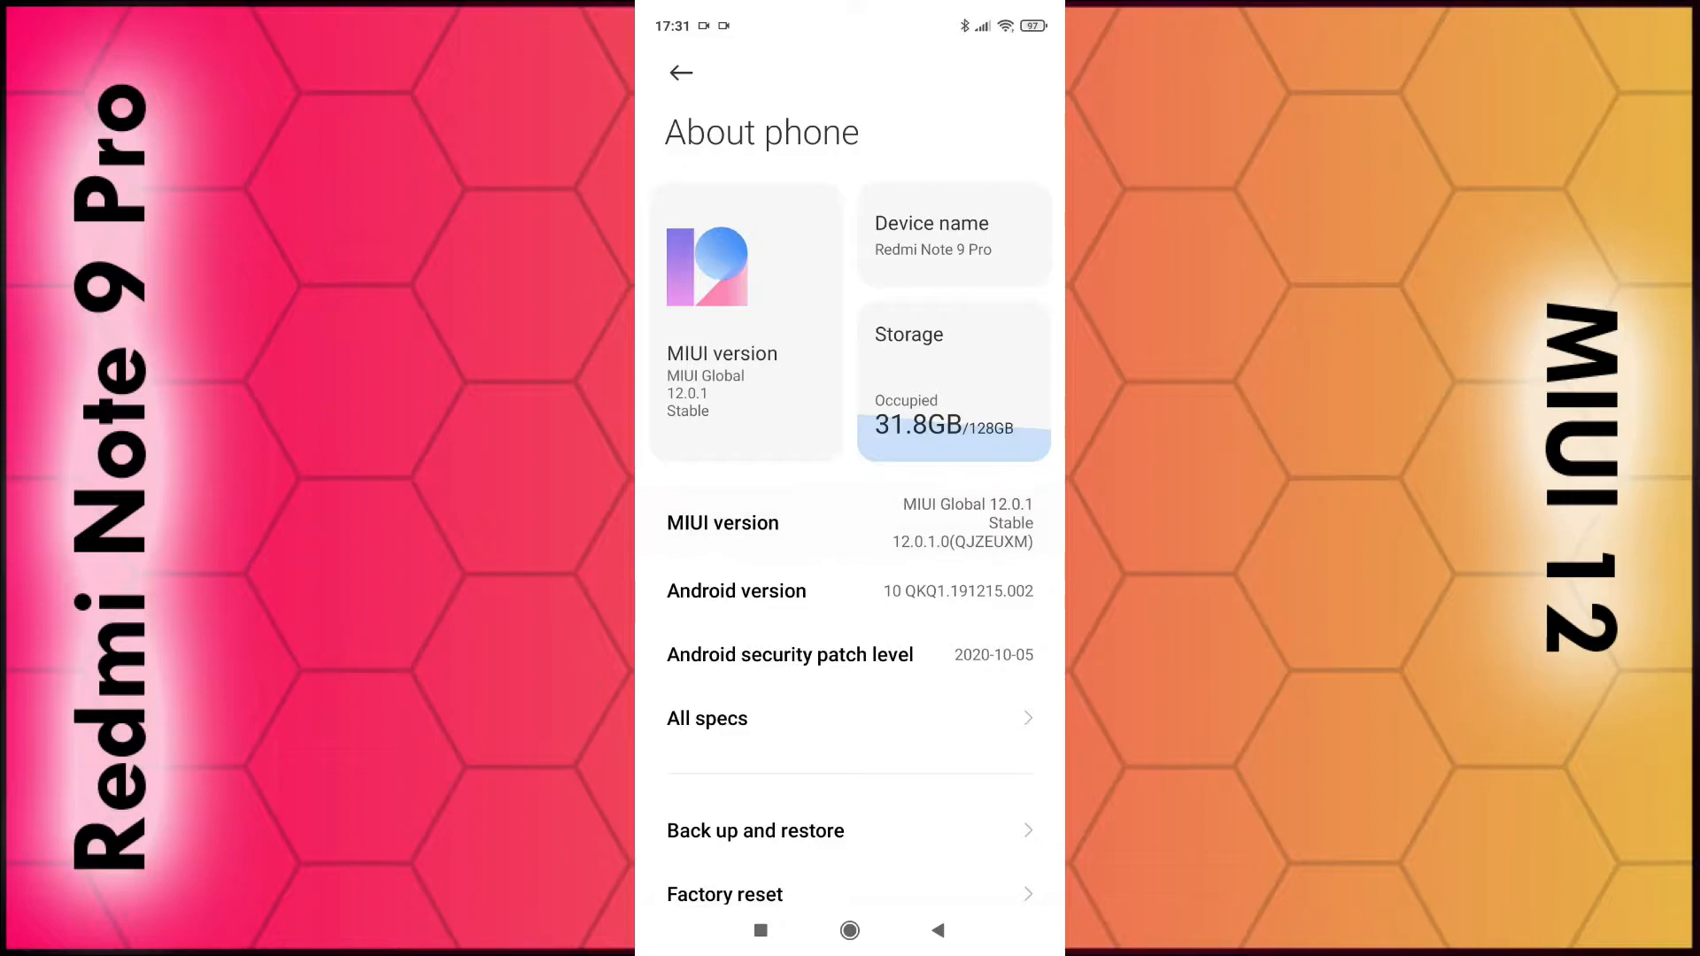
Tap MIUI version to unlock developer options, then return to the main Settings list.
left_click(723, 522)
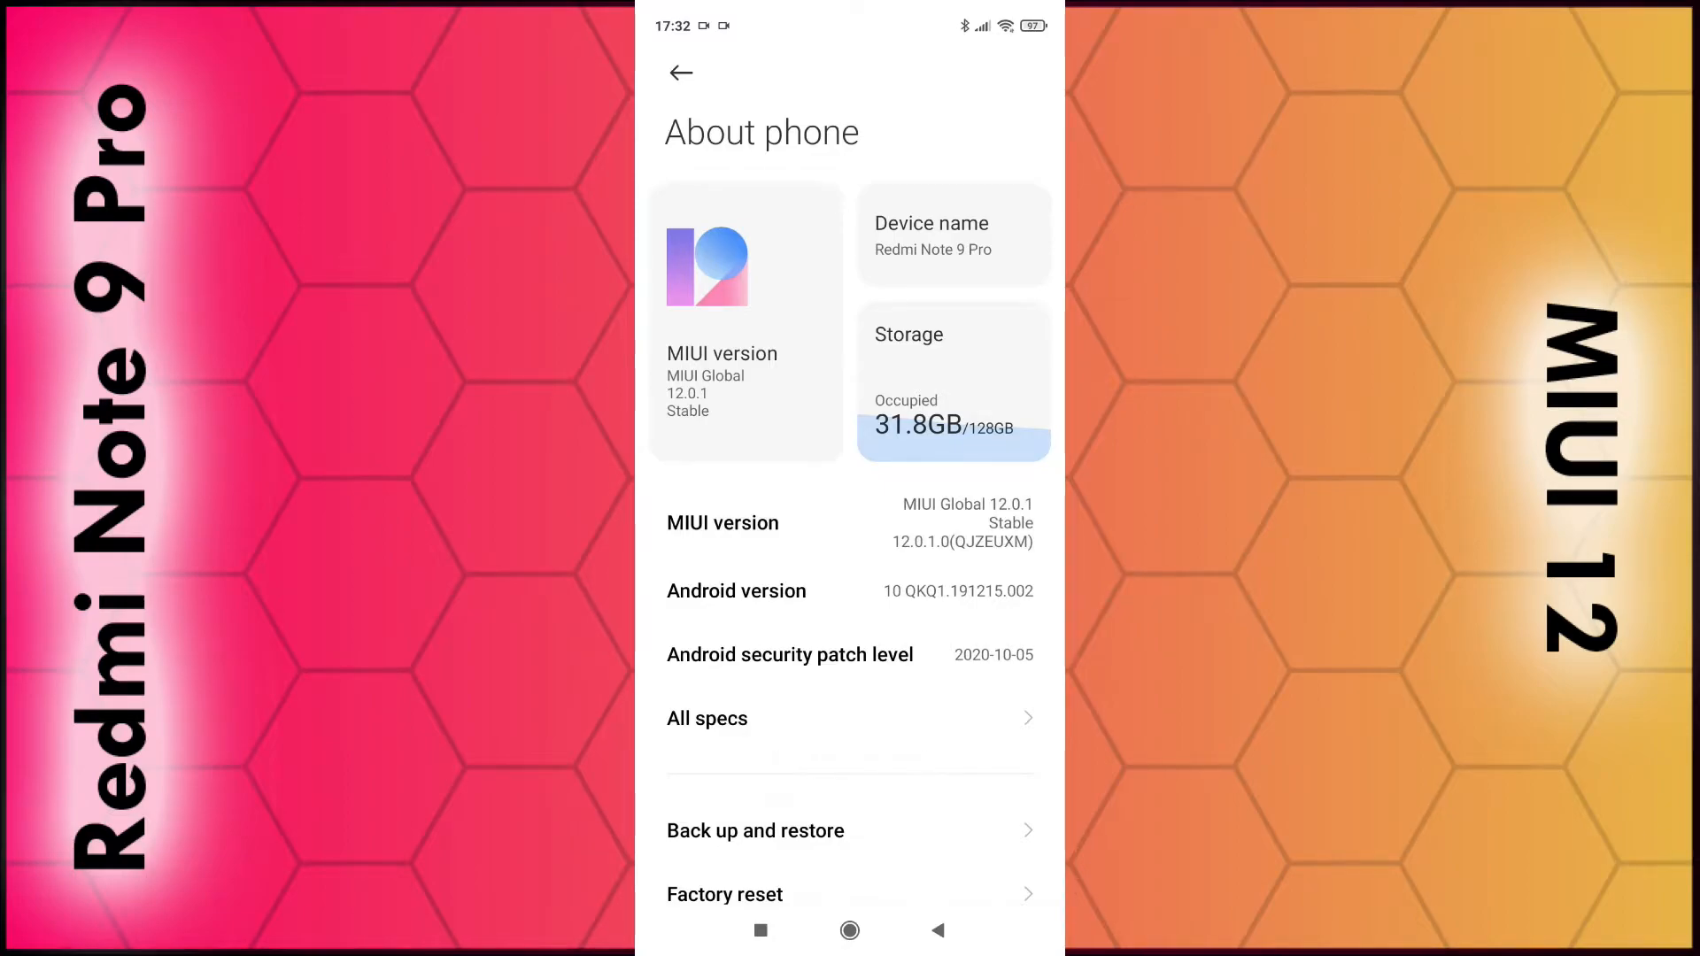
left_click(680, 72)
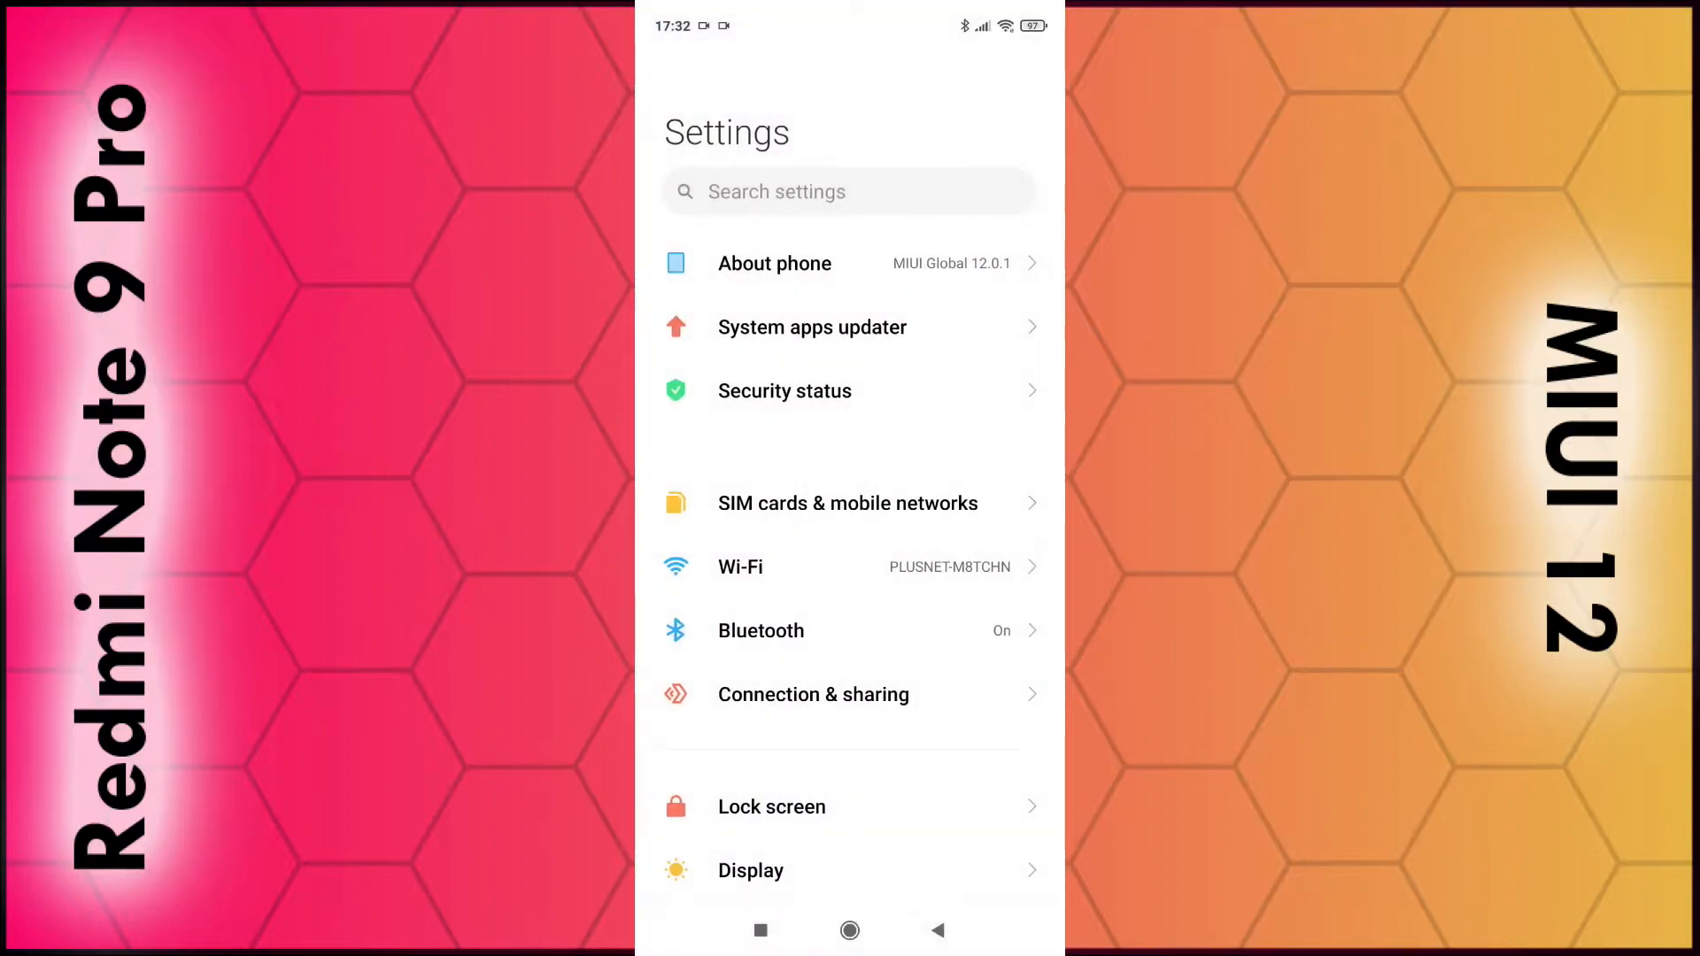
Reach Developer options through Additional settings at the bottom of the Settings list.
scroll("down", 3)
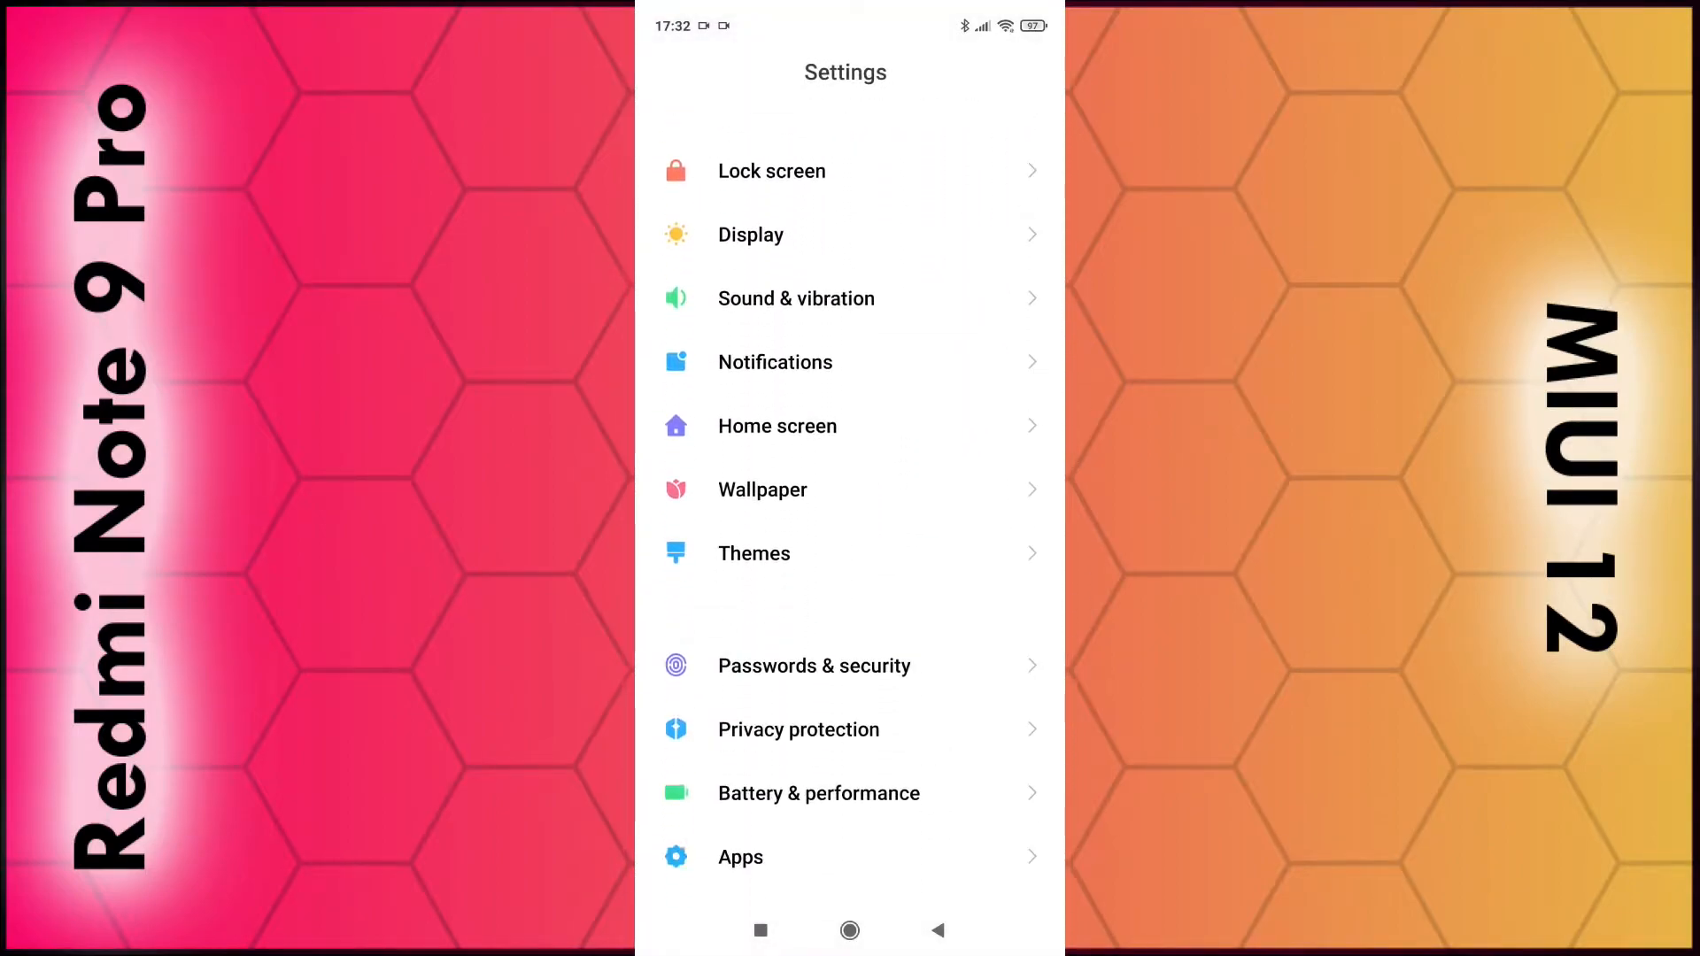
scroll("down", 3)
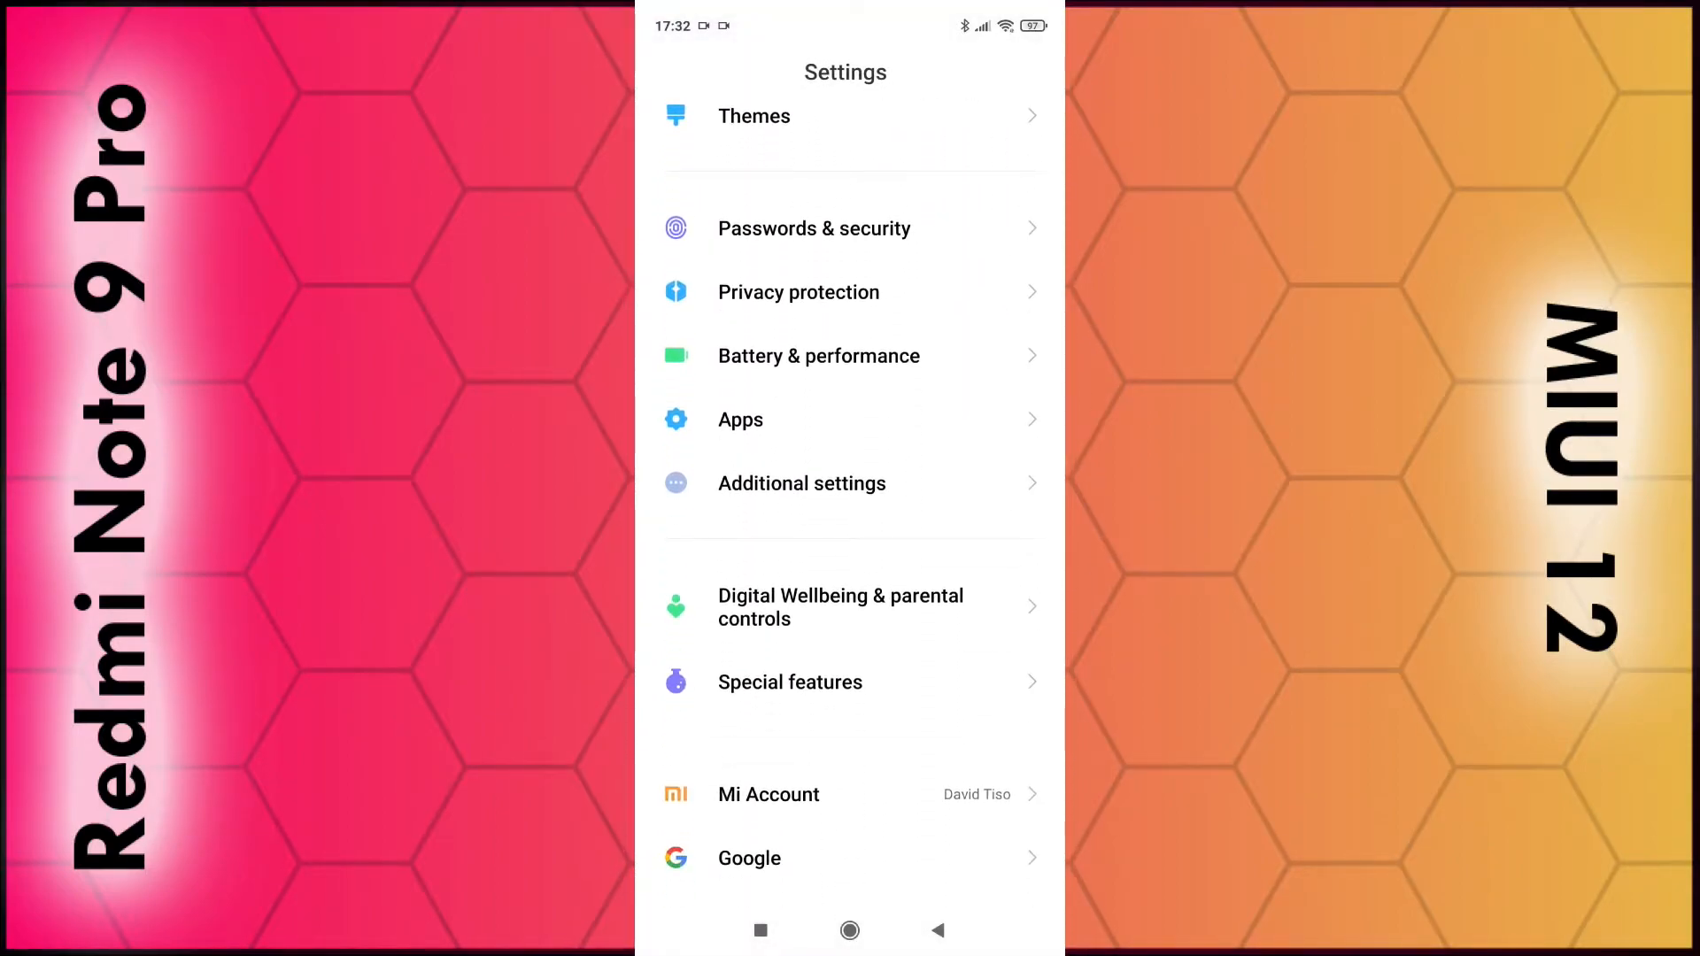
left_click(801, 483)
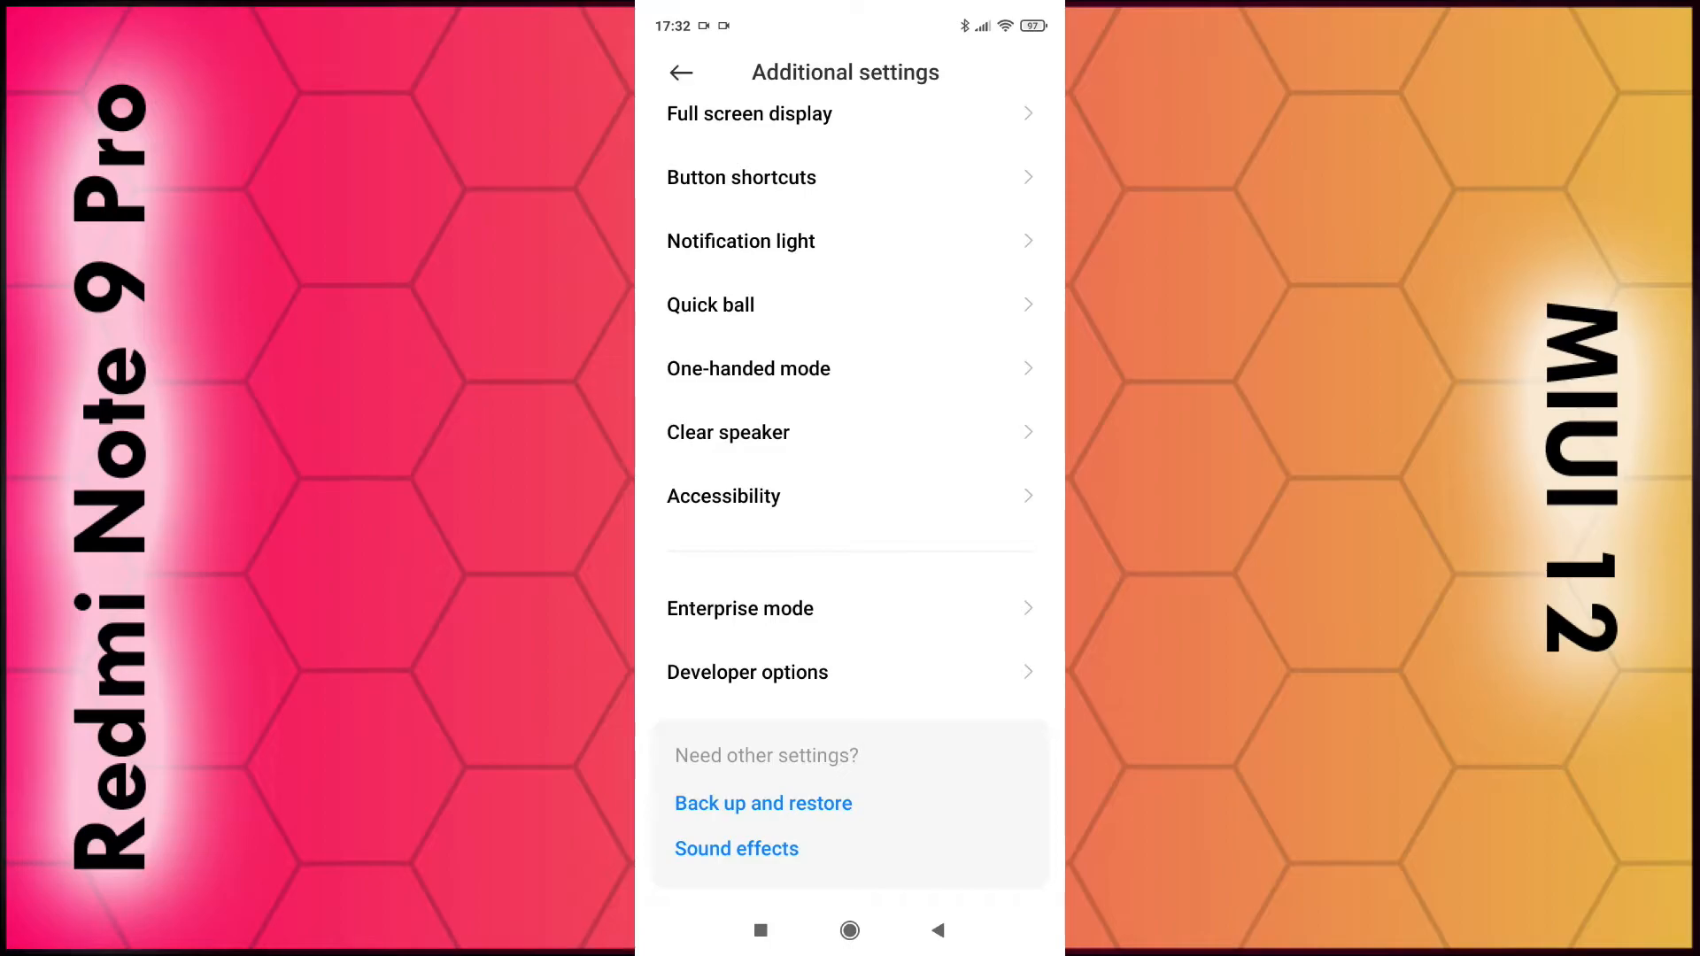
left_click(746, 673)
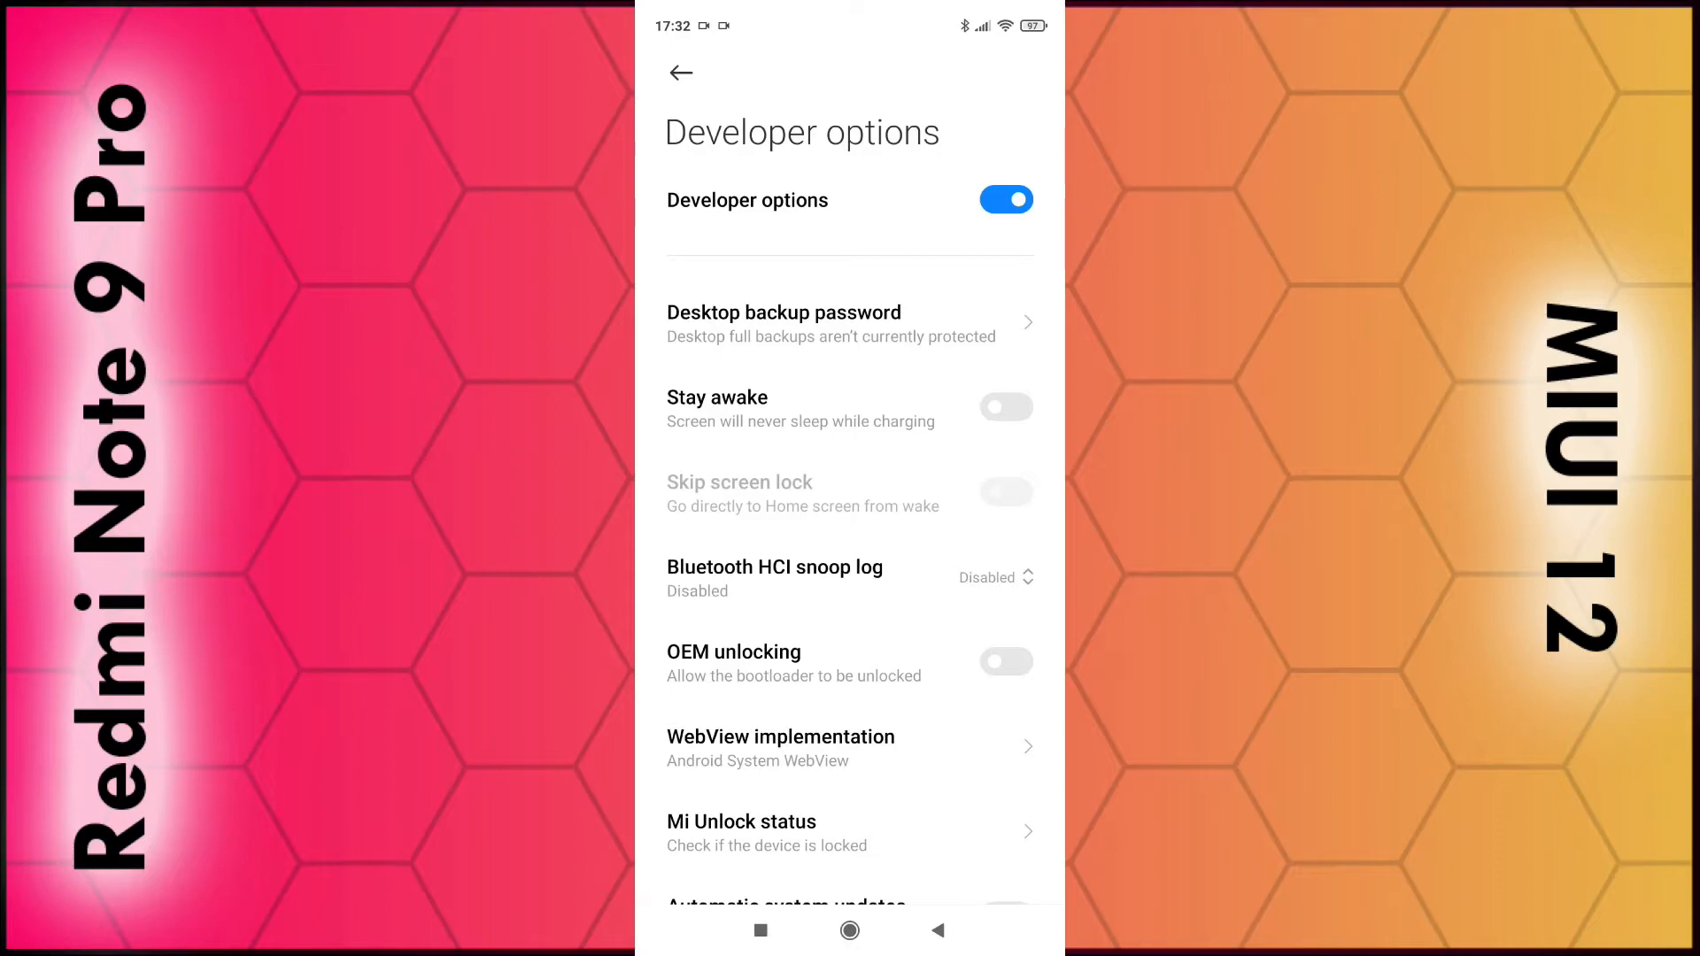
Switch the Developer options main toggle off, greying out all developer settings.
left_click(1006, 200)
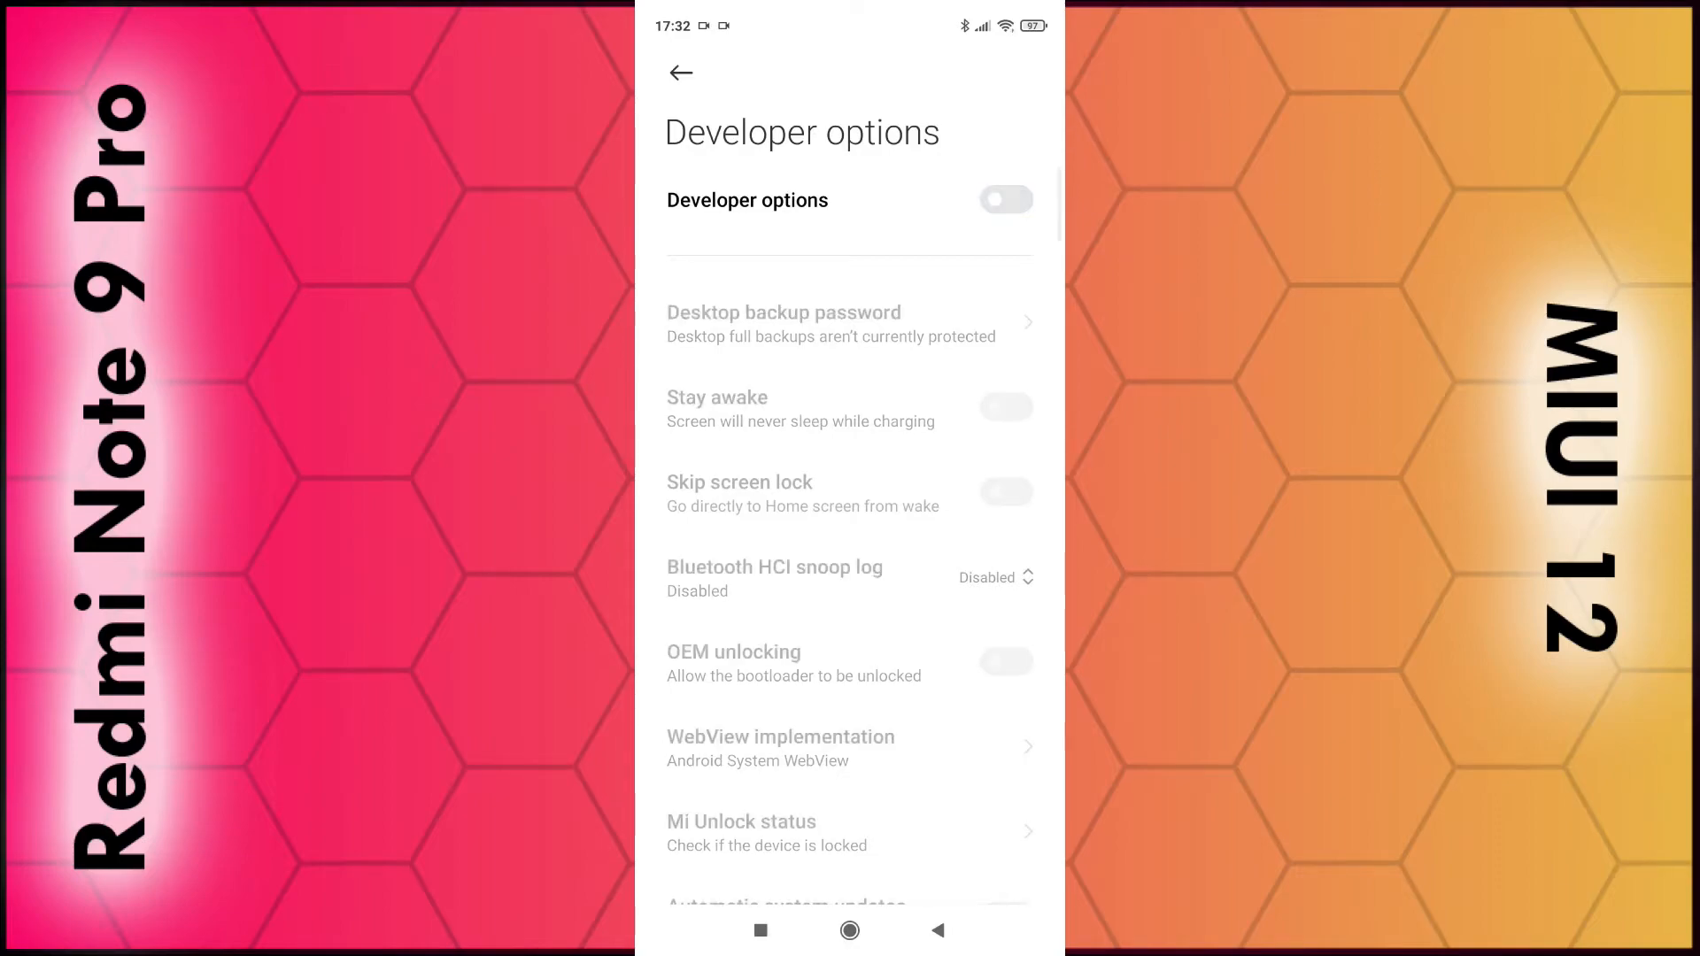